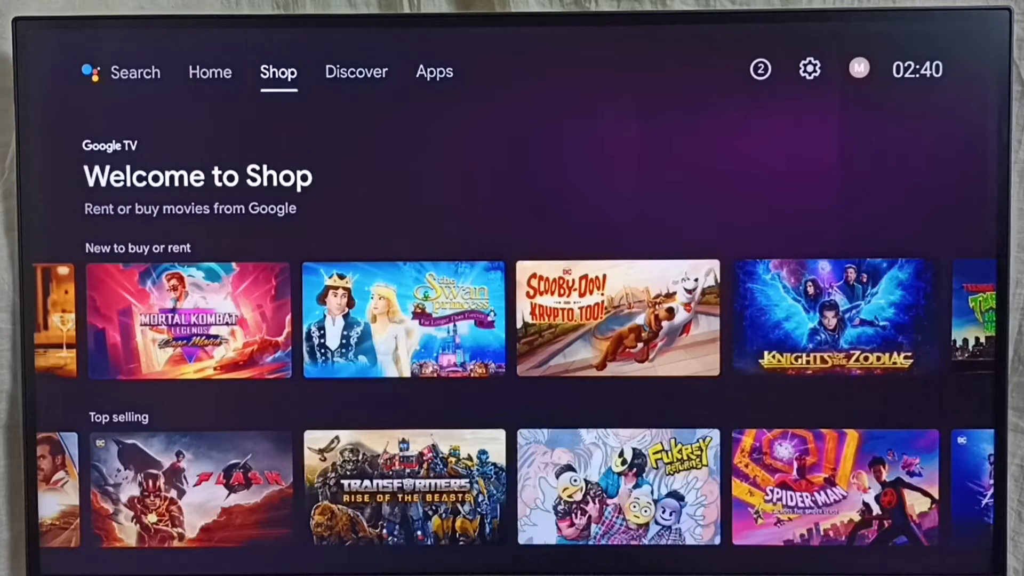
# Step: Reach Device Preferences from the home screen's gear icon via the main Settings panel
pyautogui.click(434, 72)
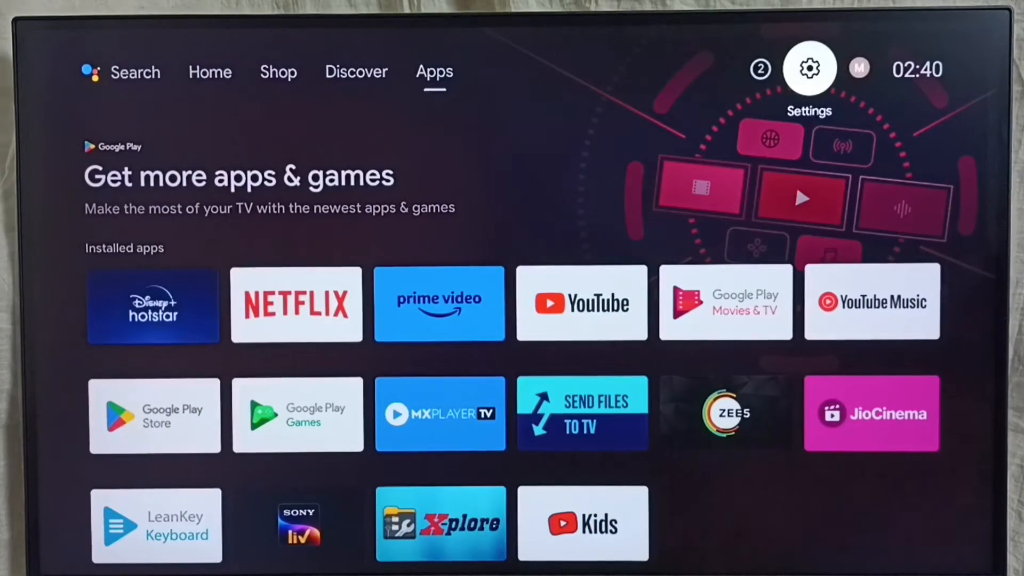
pyautogui.click(809, 67)
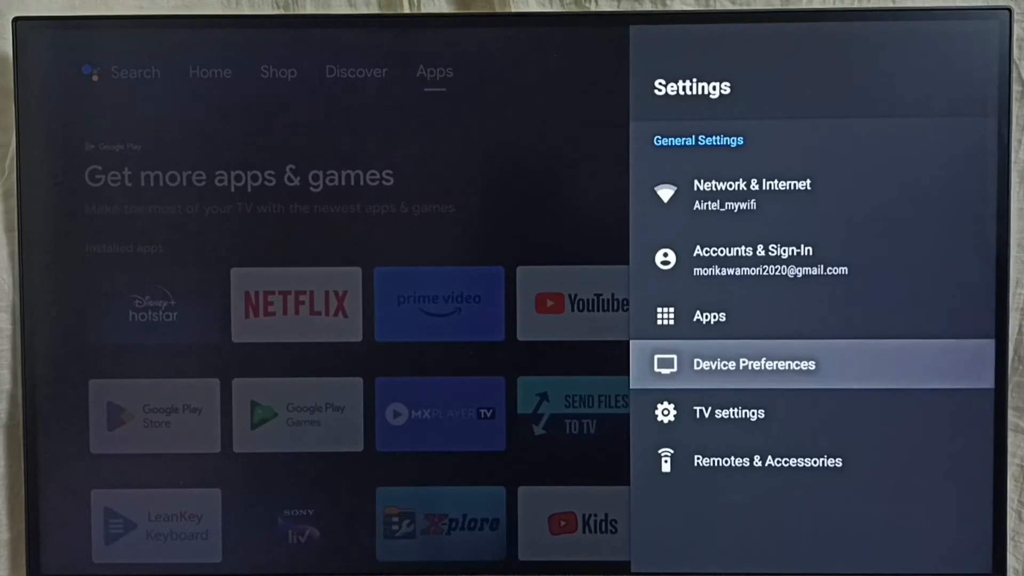
pyautogui.click(754, 364)
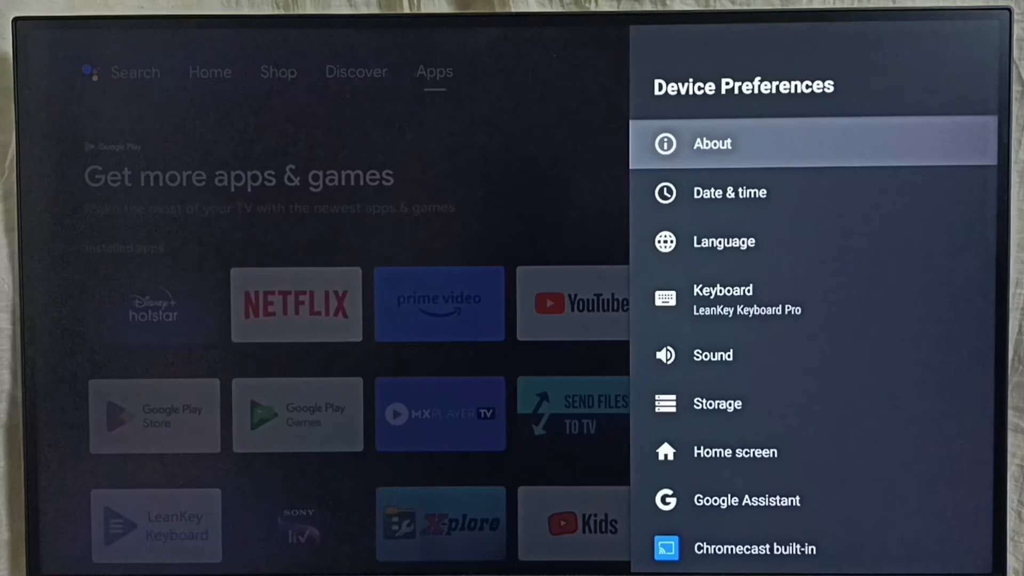
# Step: View About's firmware and version 10 details, then start a System update check
pyautogui.click(711, 144)
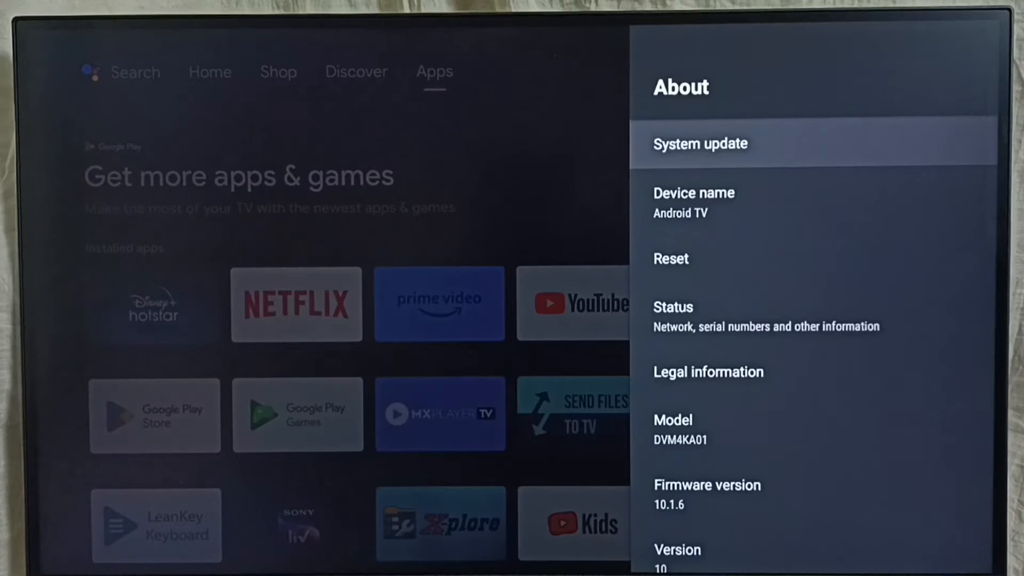
pyautogui.scroll(-3)
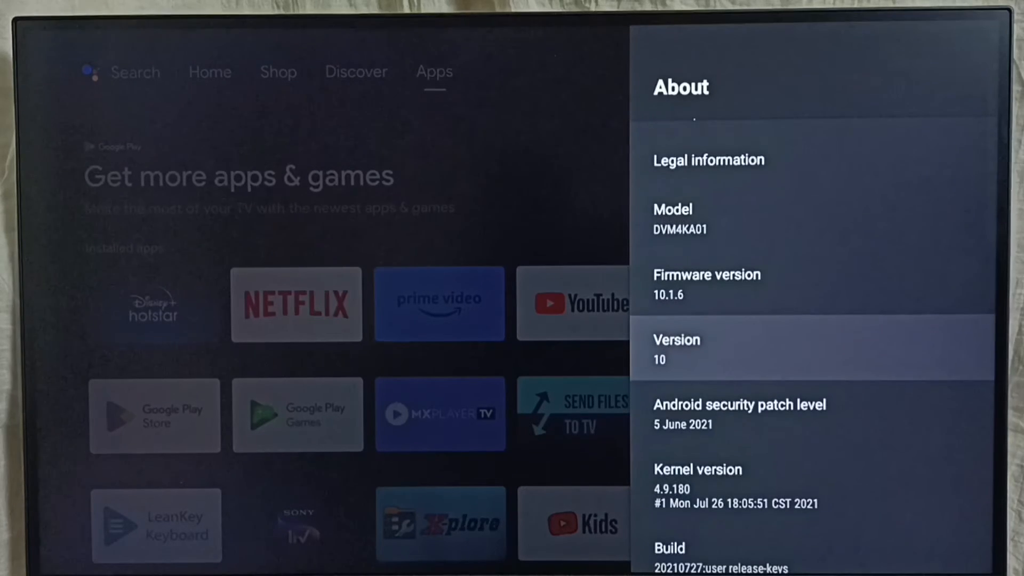
pyautogui.scroll(3)
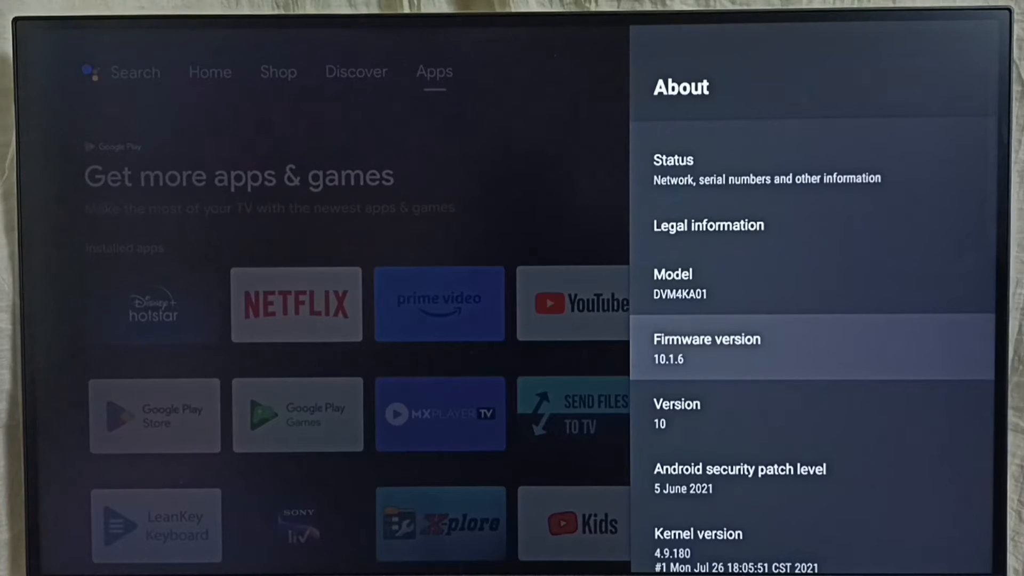
pyautogui.scroll(3)
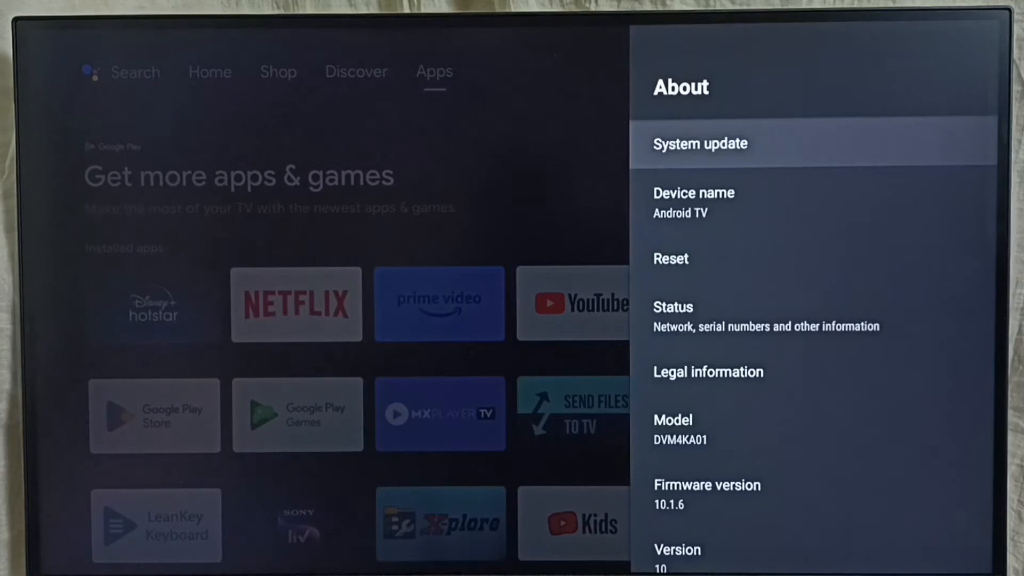
pyautogui.click(701, 143)
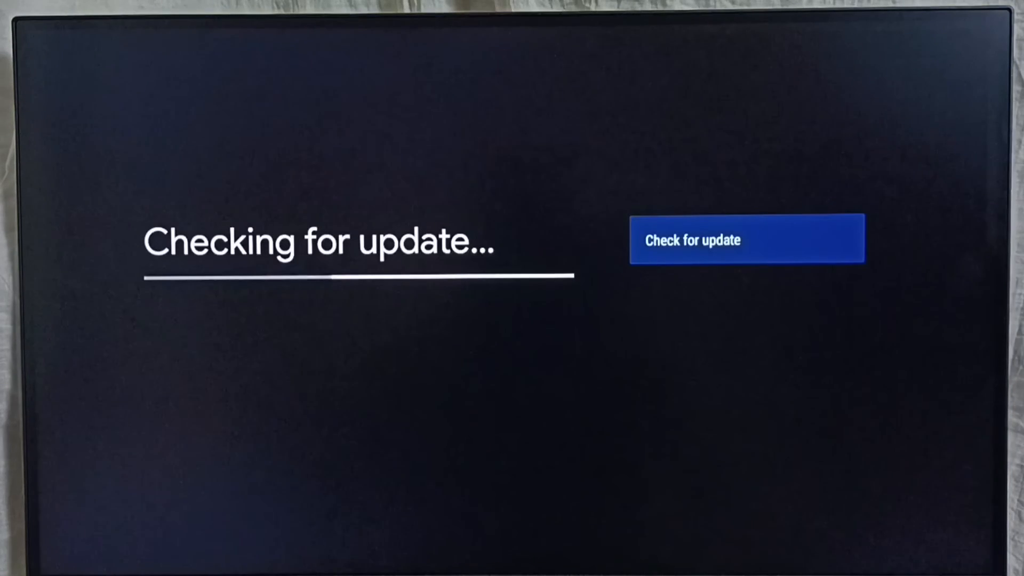